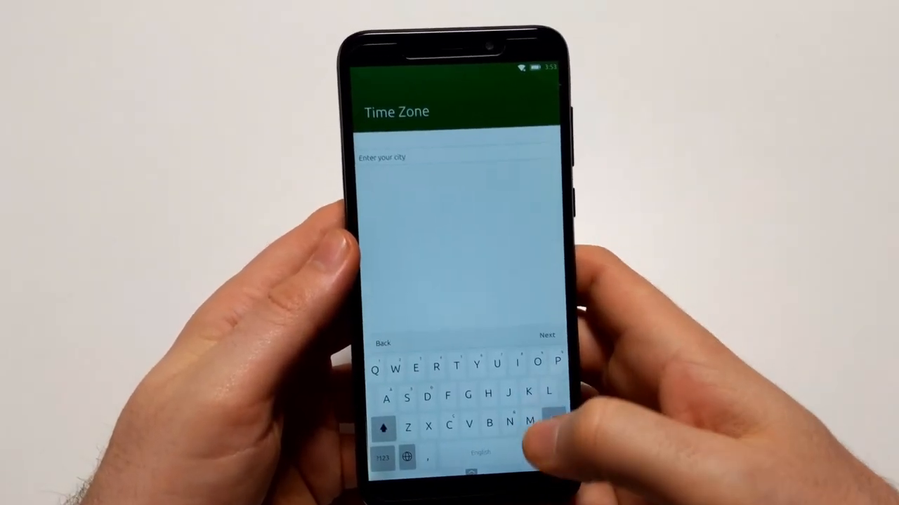
- Type 'Bin' into the Time Zone city search field
type("Ber")
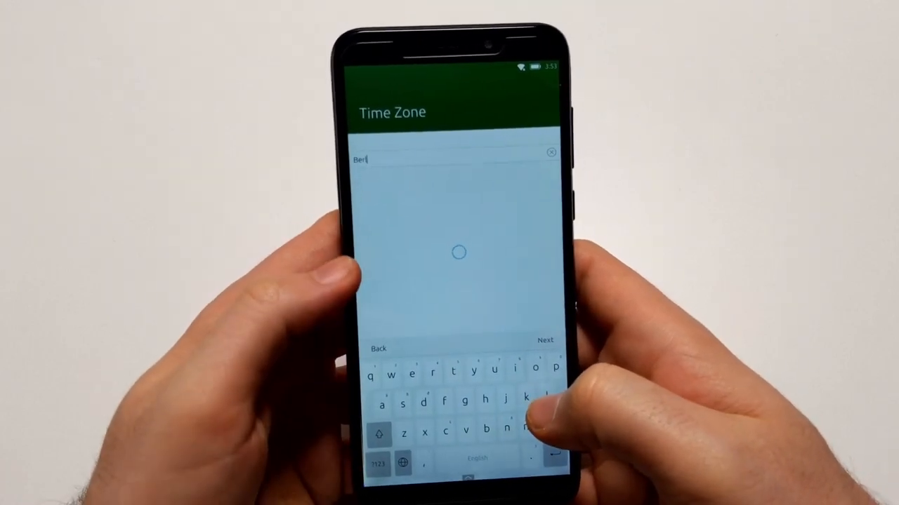
type("in")
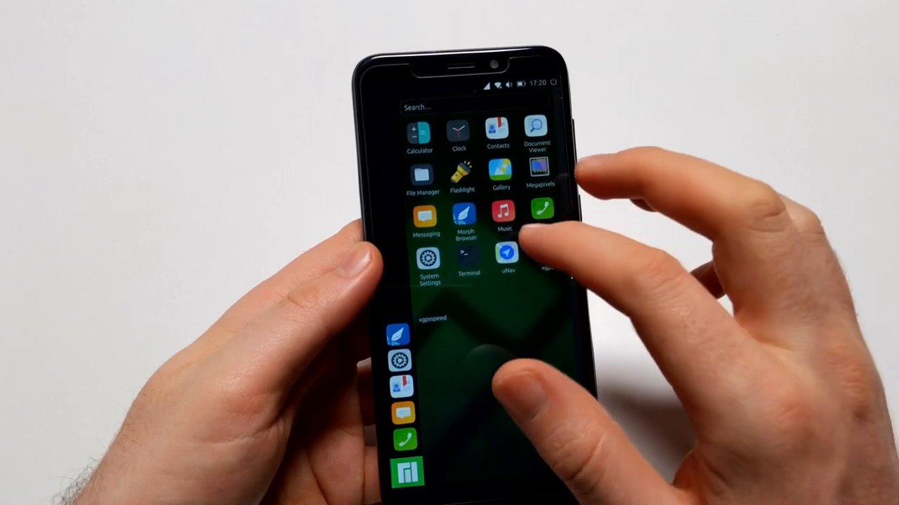
- Try the uNav navigation app, then launch Morph Browser from the app list
left_click(507, 257)
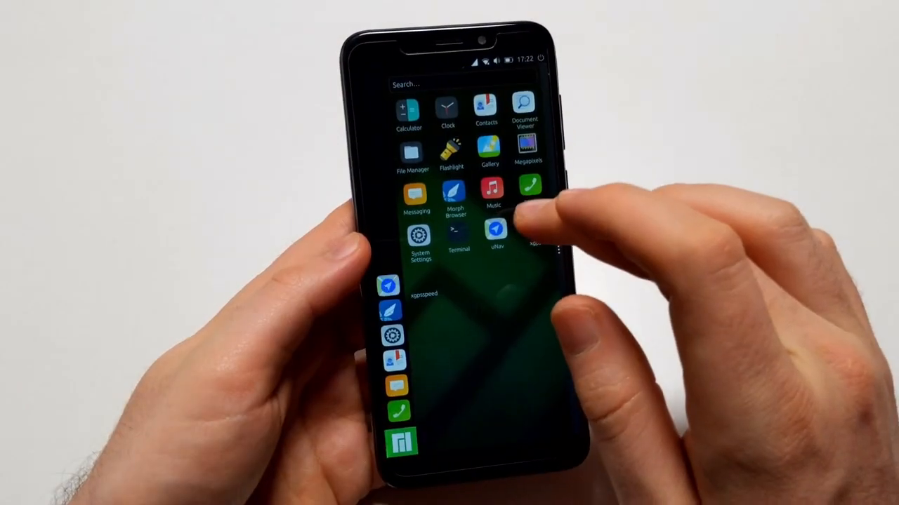
left_click(495, 231)
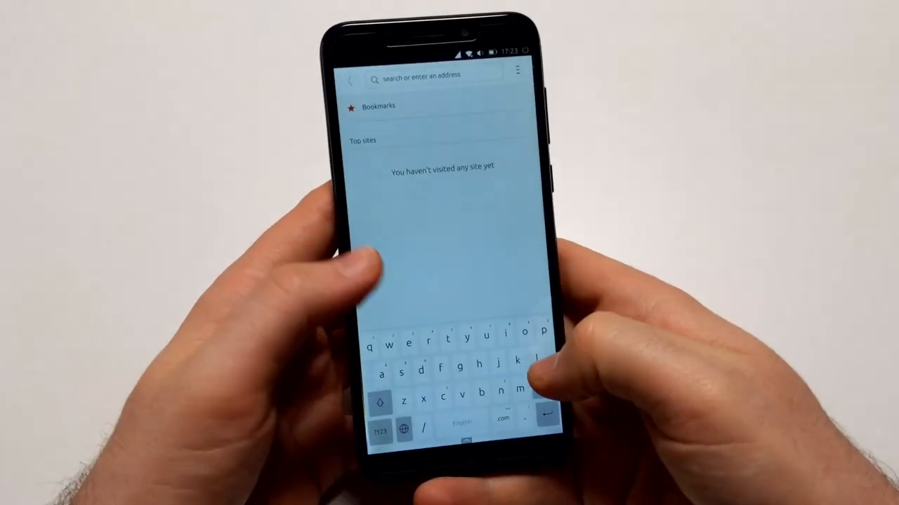
- Load linmob.net and open its current-setup blog post
type("linmob.net")
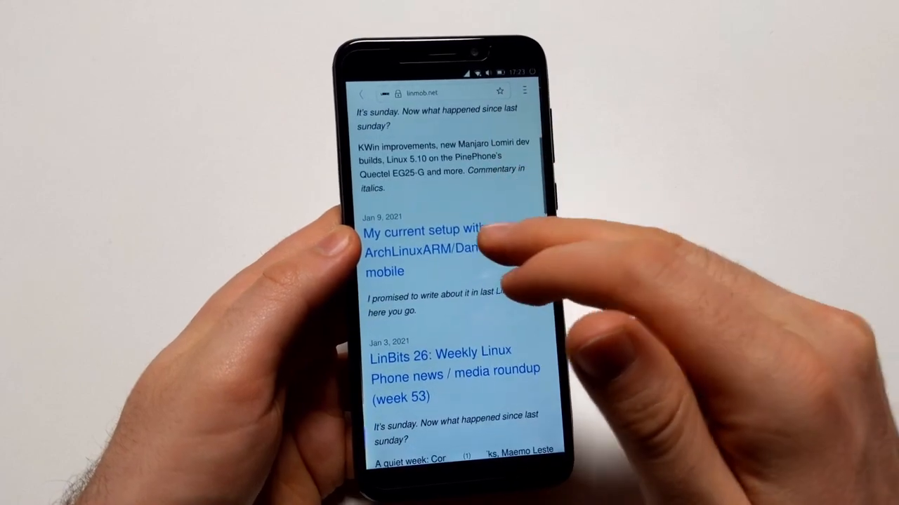
left_click(429, 249)
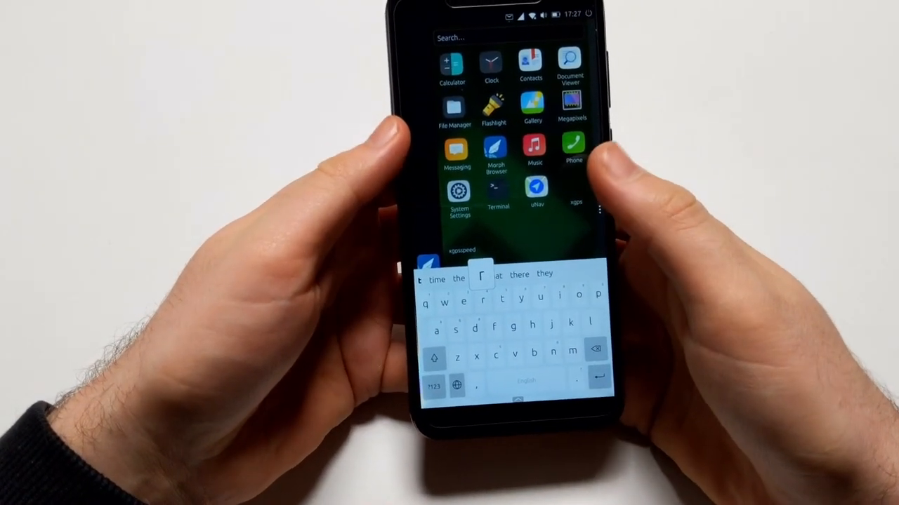
- Launch Terminal and begin a 'sudo pacman' package install command
left_click(498, 191)
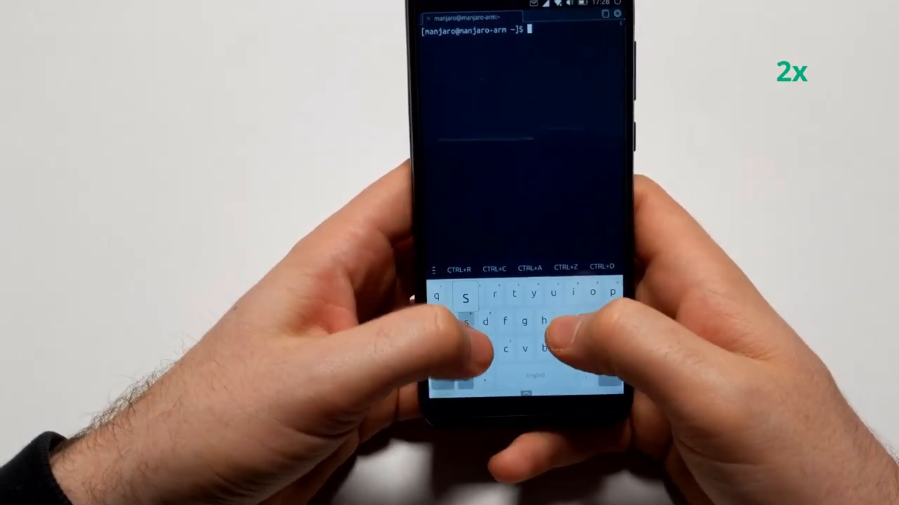
type("sudo pa")
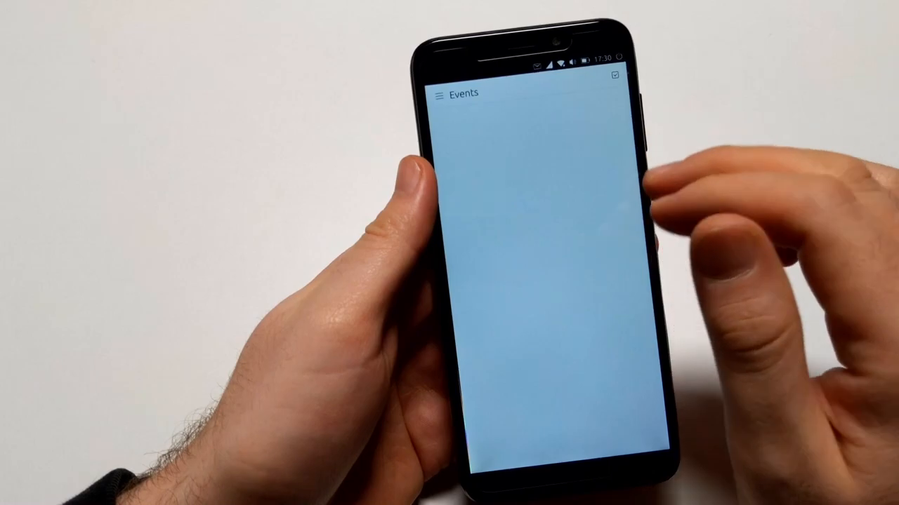
- Bring up the app drawer from Events and relaunch Terminal
left_click(438, 95)
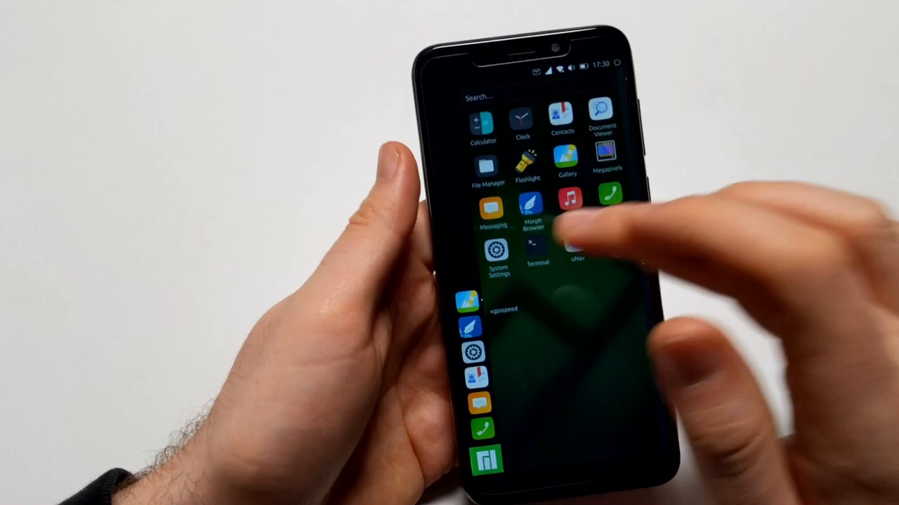
left_click(538, 253)
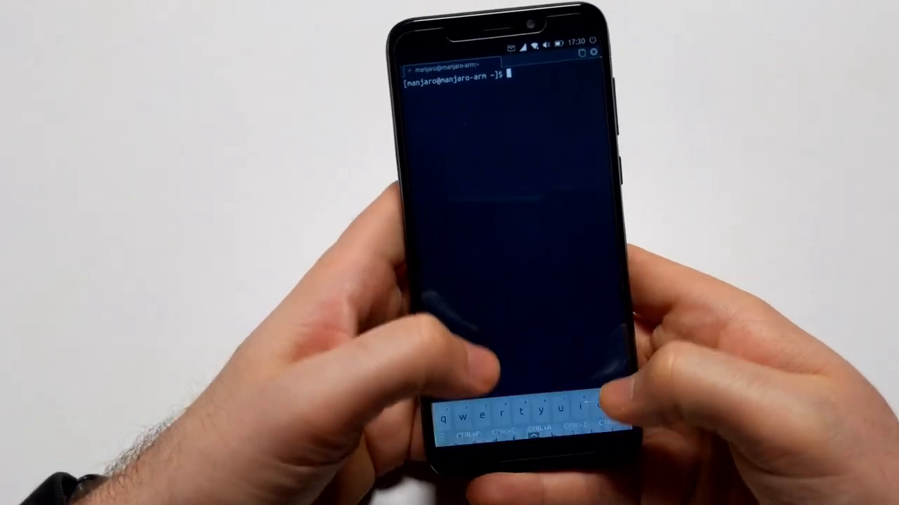
- Type a partial 'sudo pacman -Syy' command in Terminal, then launch Text Editor
type("sudo p")
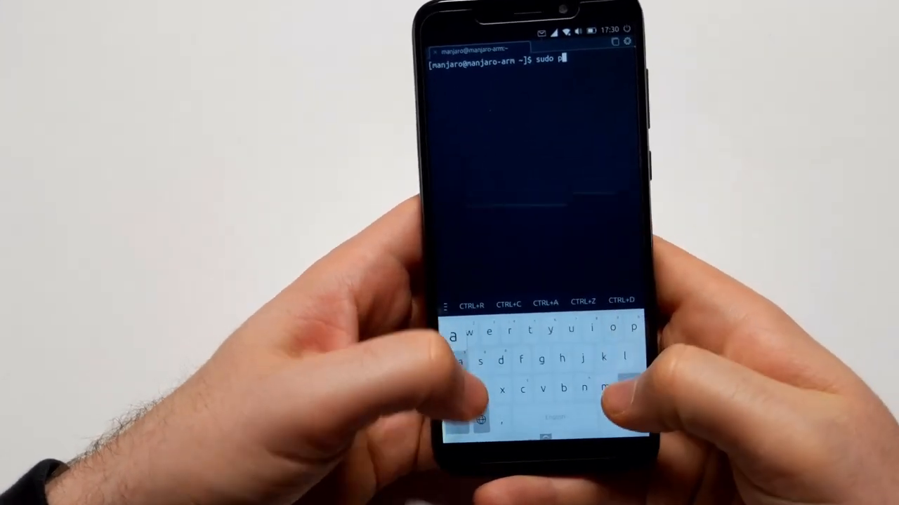
type("acnan -")
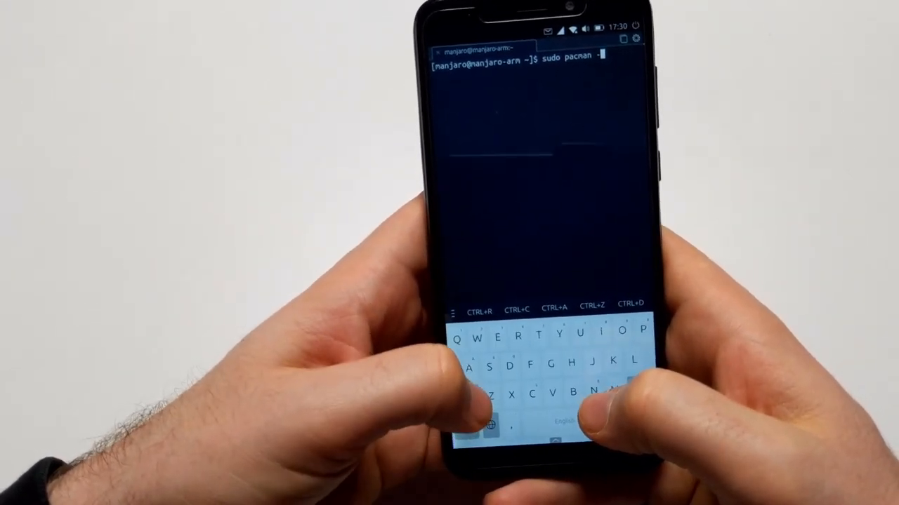
type("s")
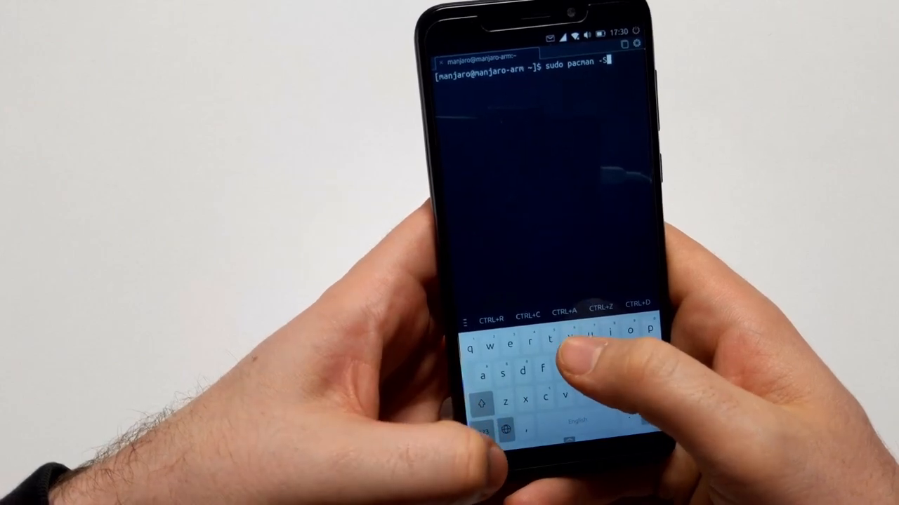
type("yy")
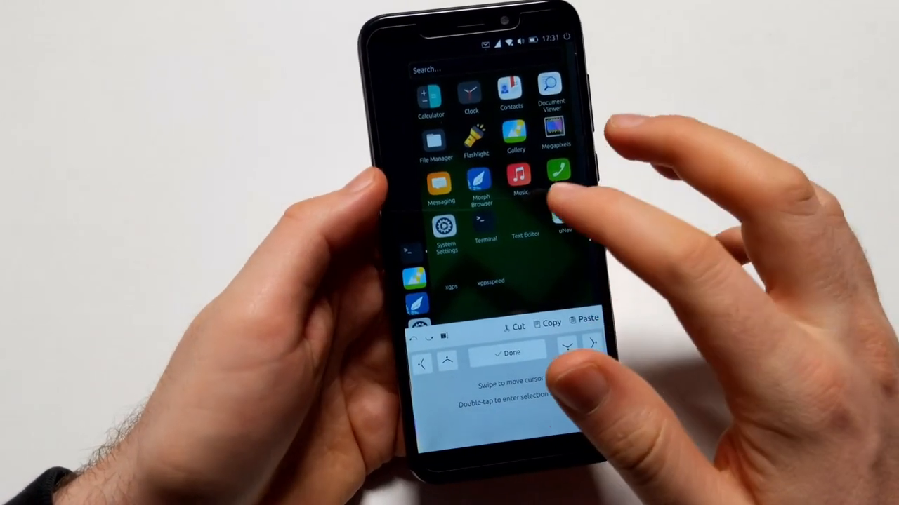
left_click(523, 226)
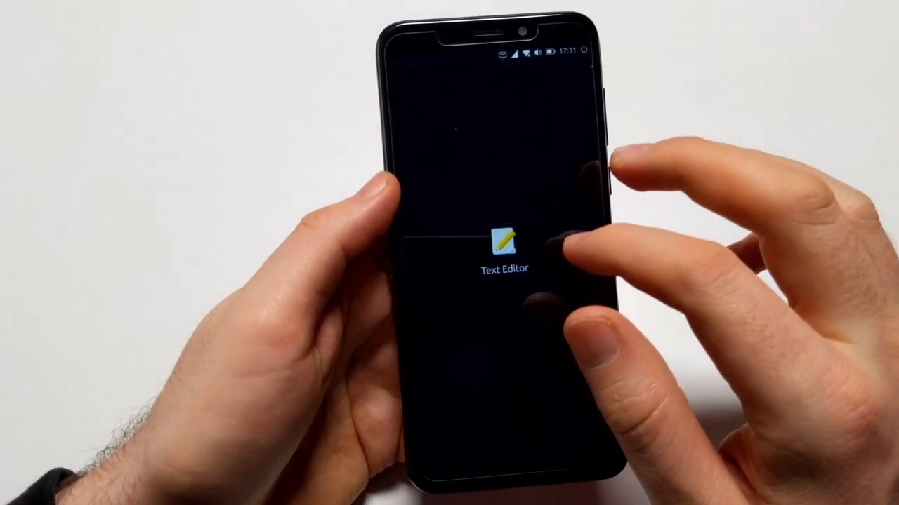